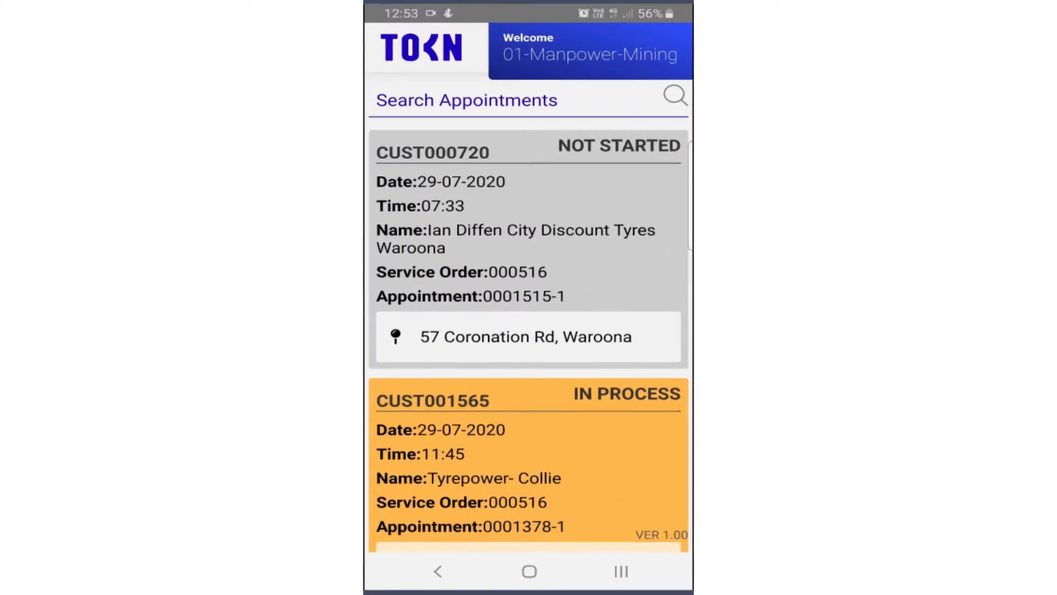
scroll(down, 3)
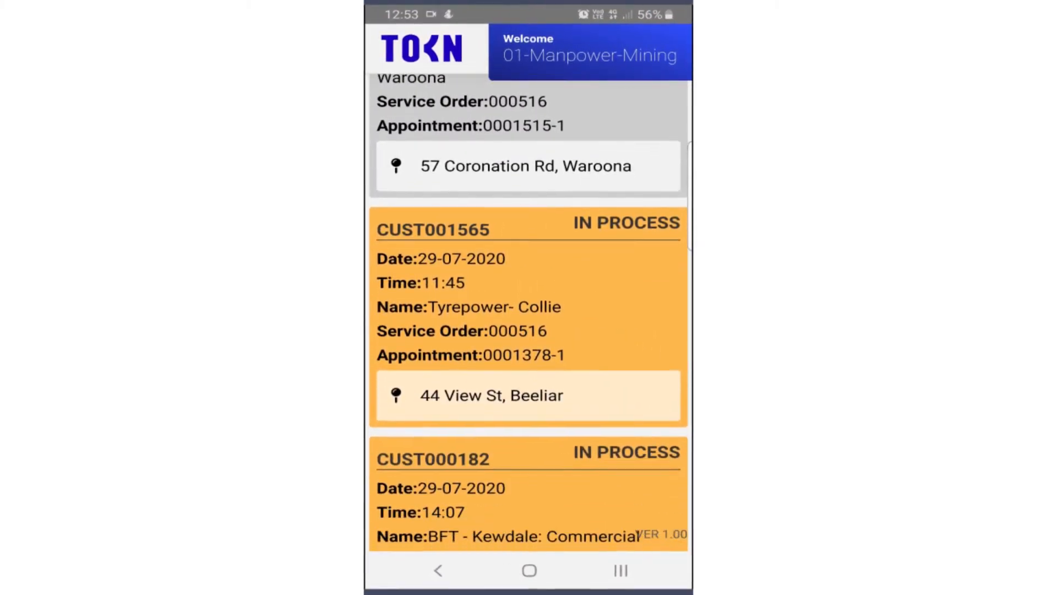
scroll(down, 3)
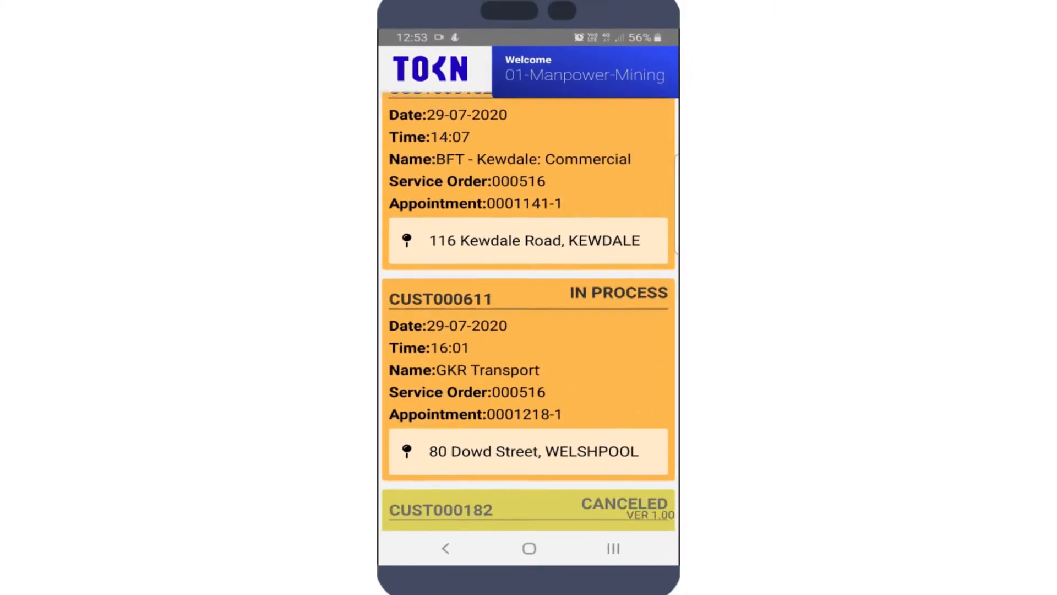
scroll(down, 3)
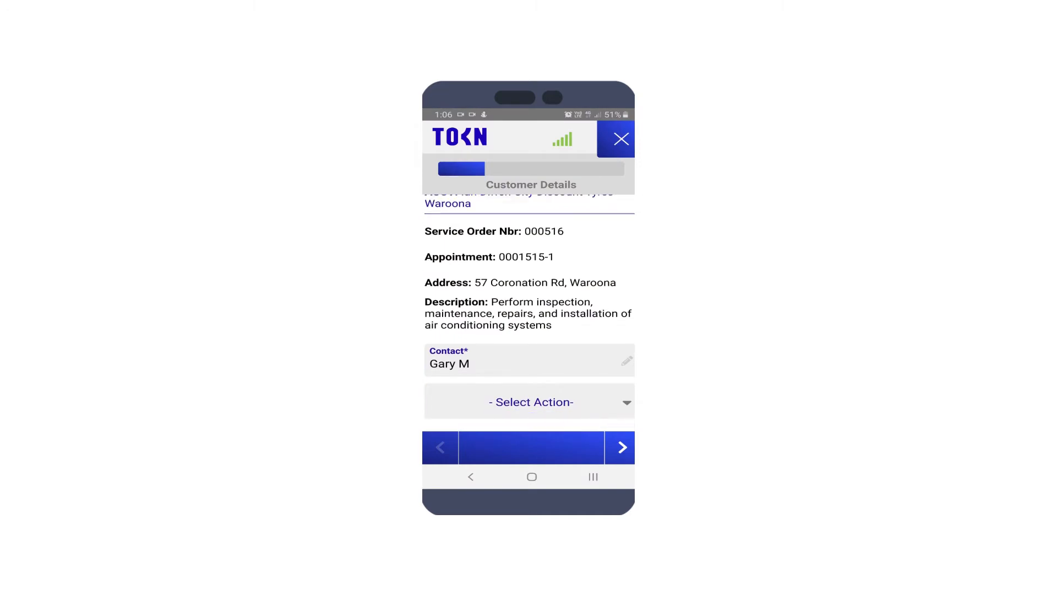
click(531, 402)
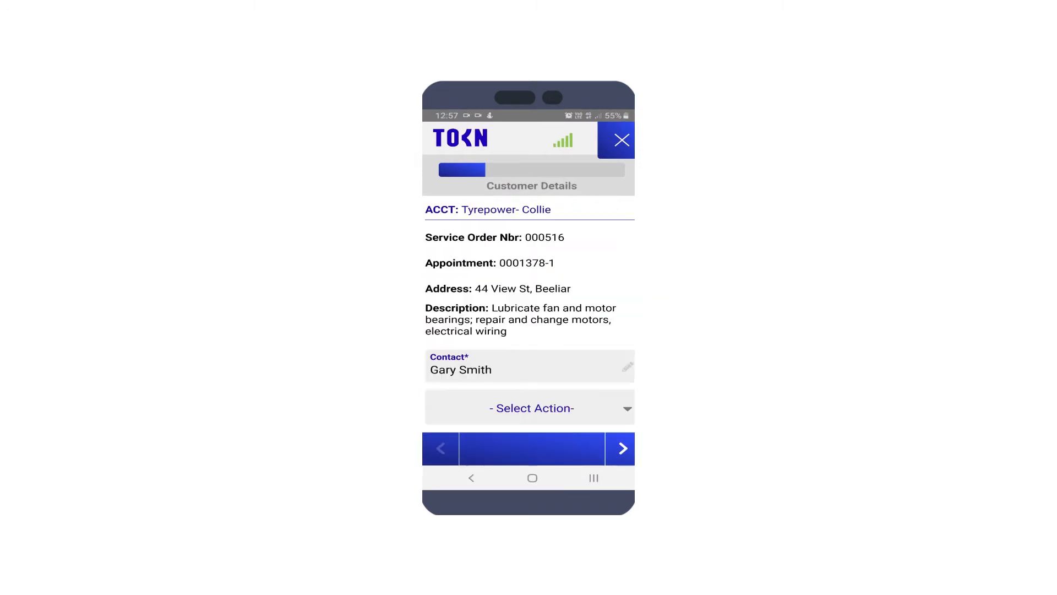
click(531, 407)
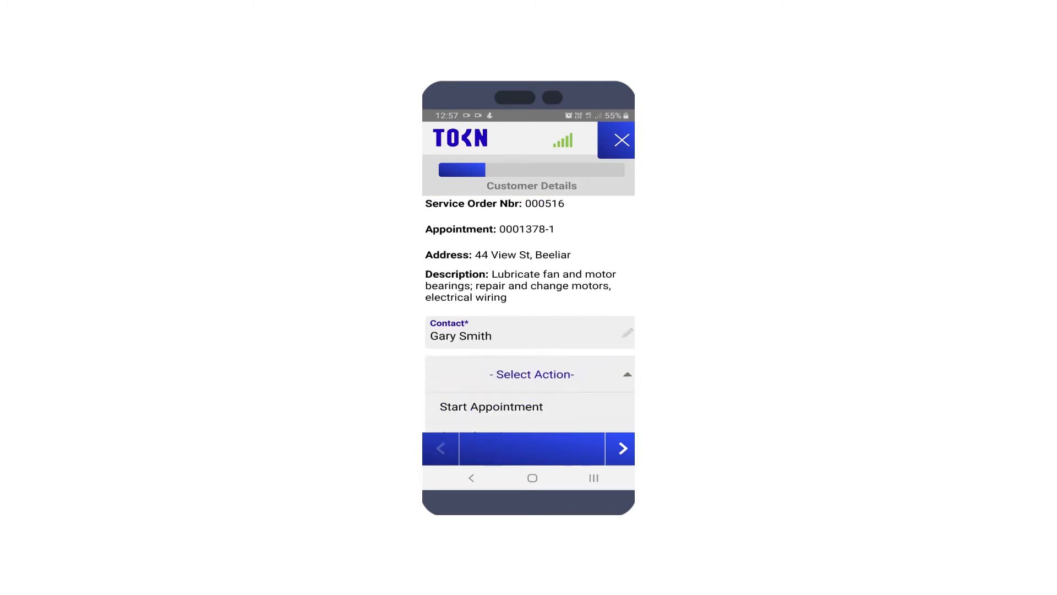
click(620, 449)
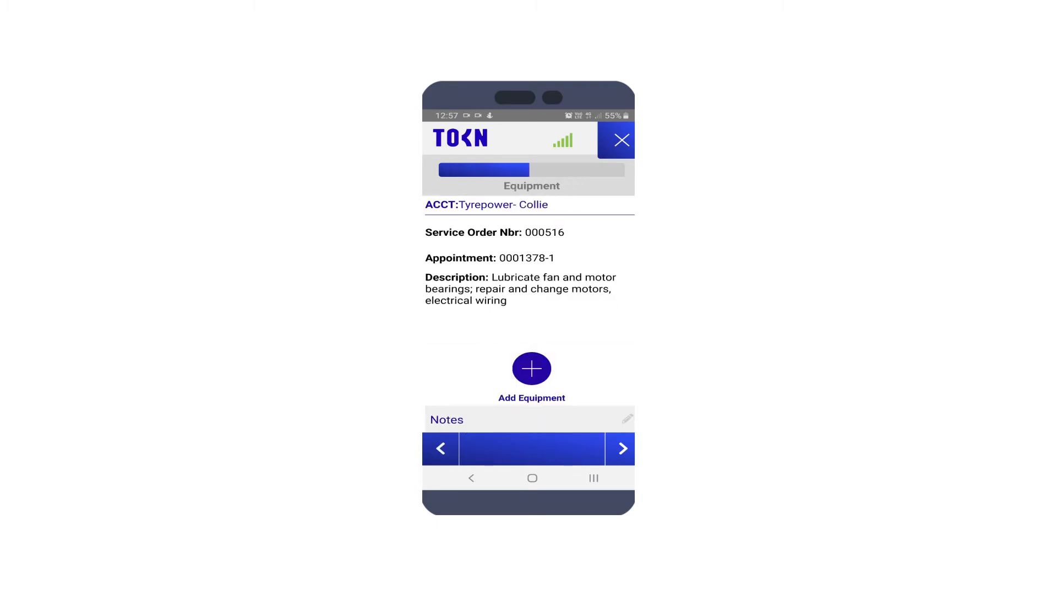
Add Bale wires quantity 5 with the note 'Completed', then advance to Confirmation
click(531, 368)
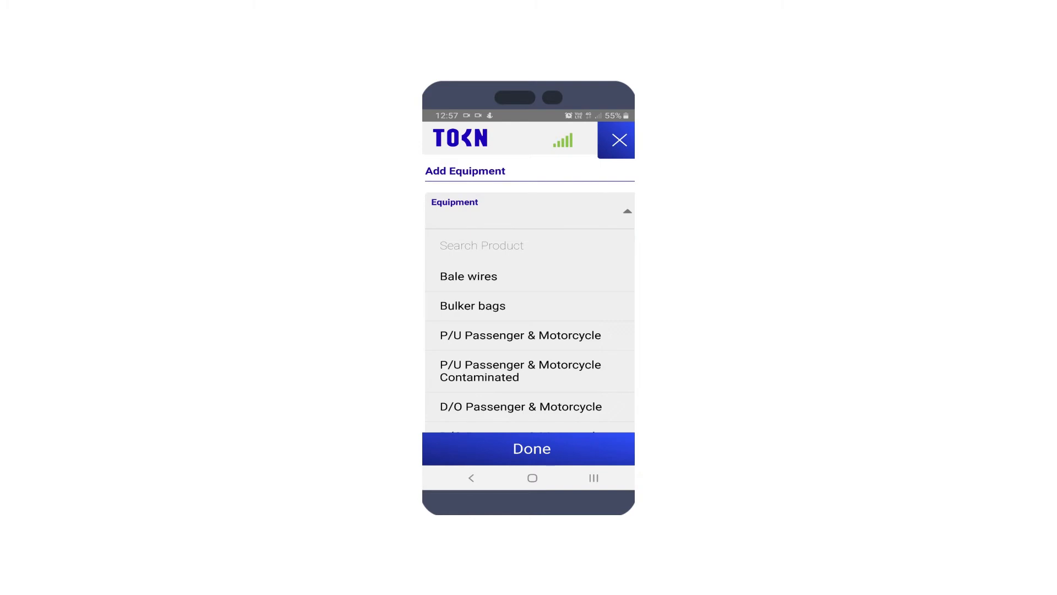
click(468, 276)
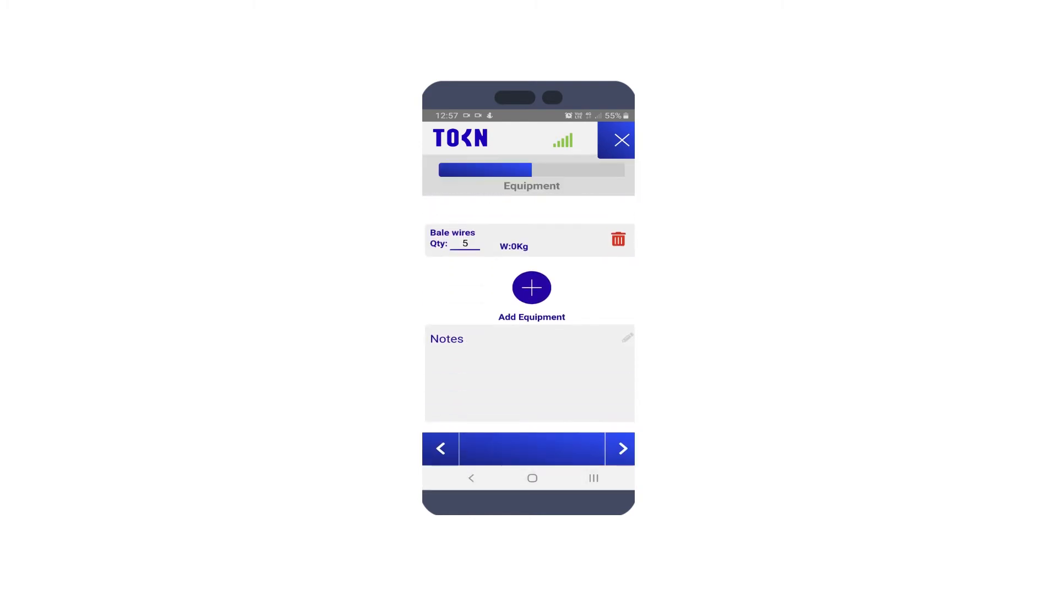
click(529, 374)
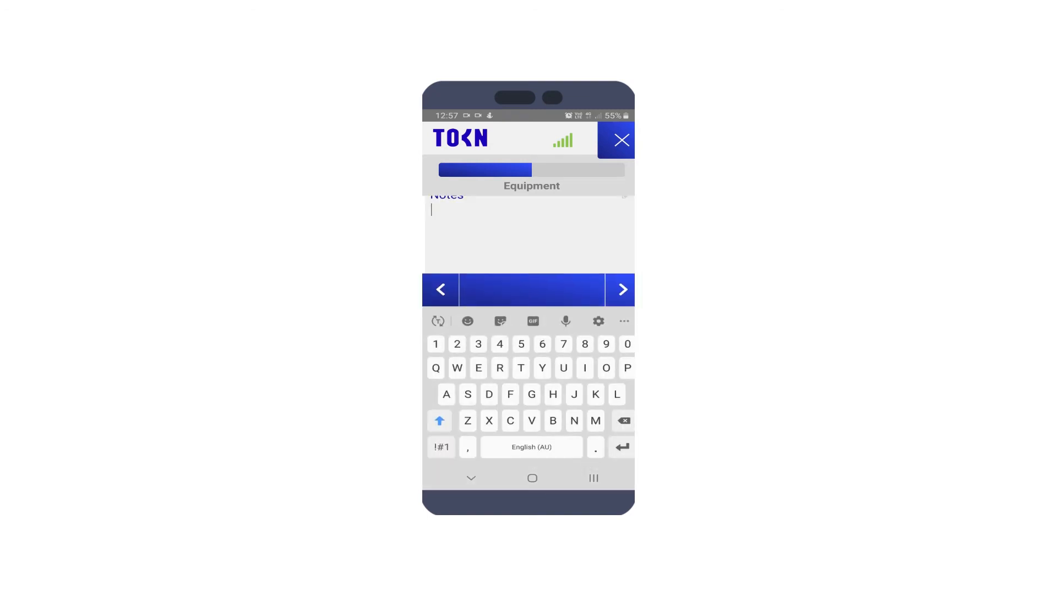
text(Completed)
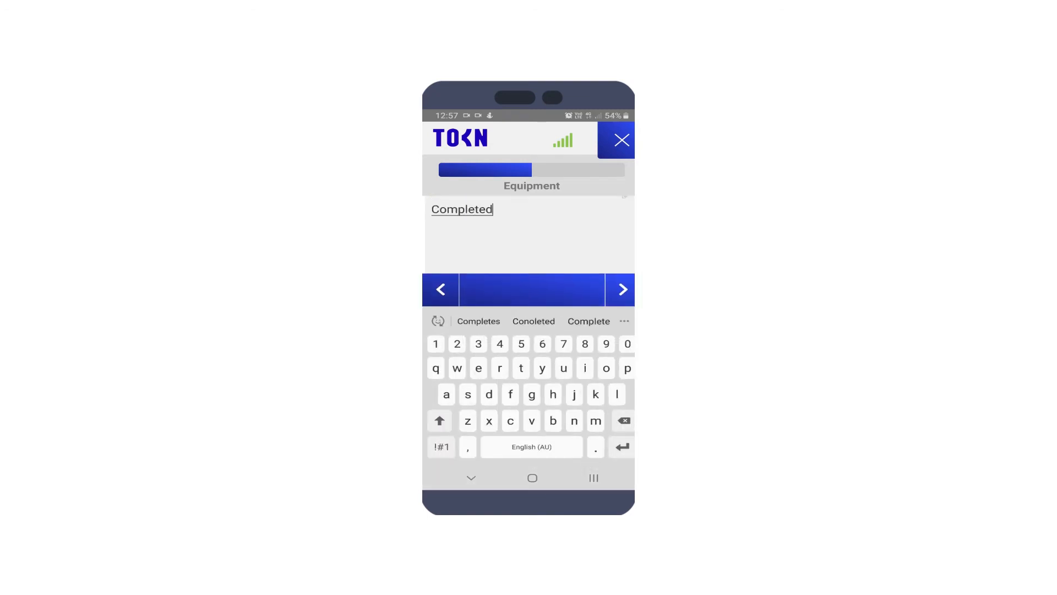
click(622, 290)
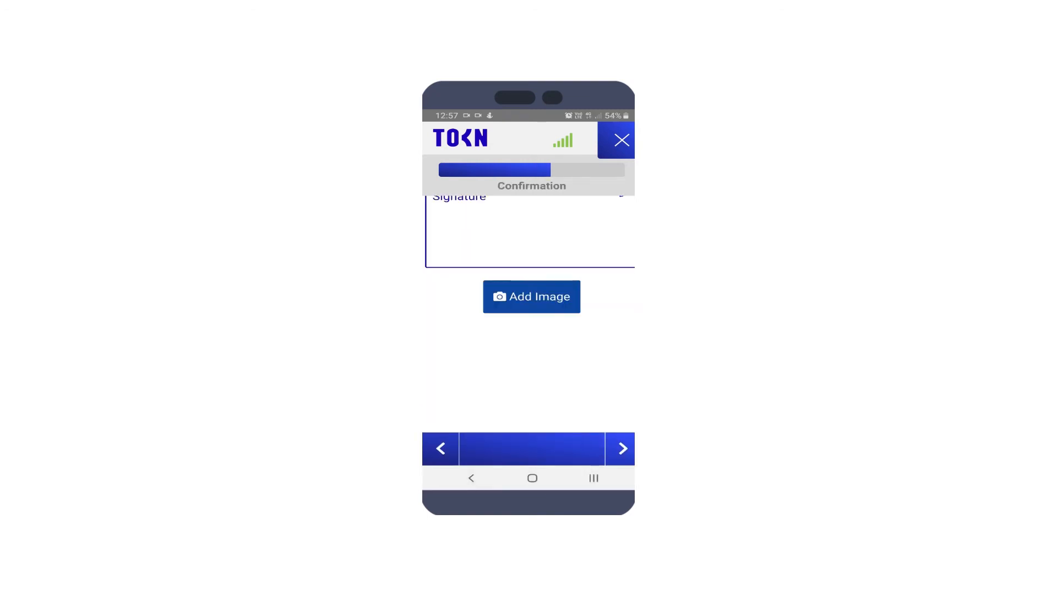